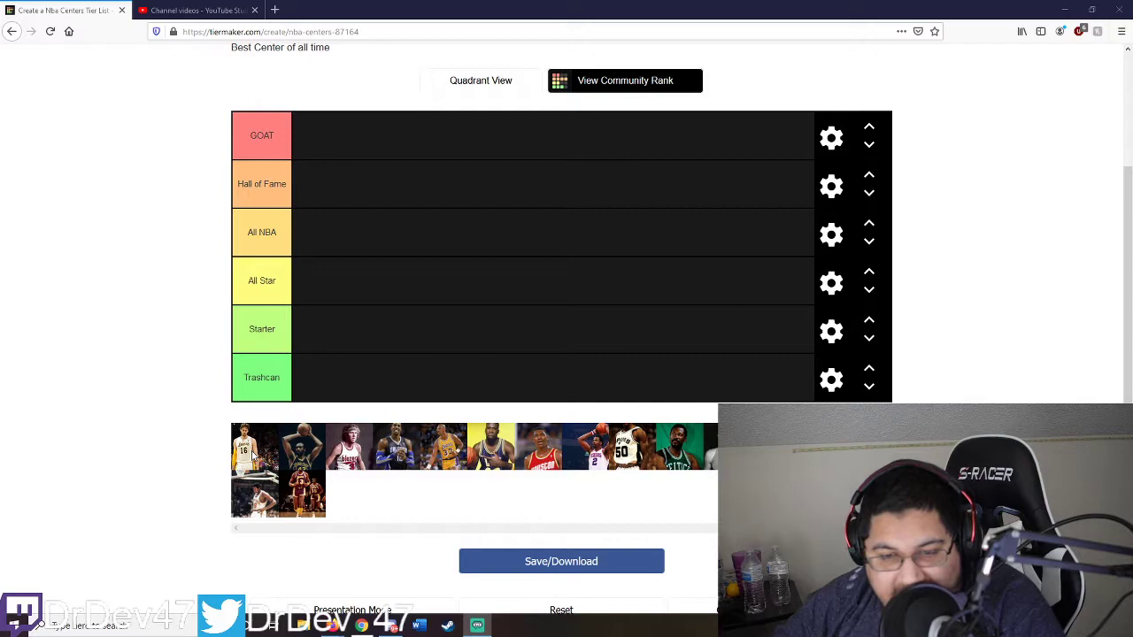
# Step: Place the #16 player in All Star, and the dark-jersey and red-haired players in Starter
pyautogui.moveTo(255, 445); pyautogui.dragTo(317, 319)
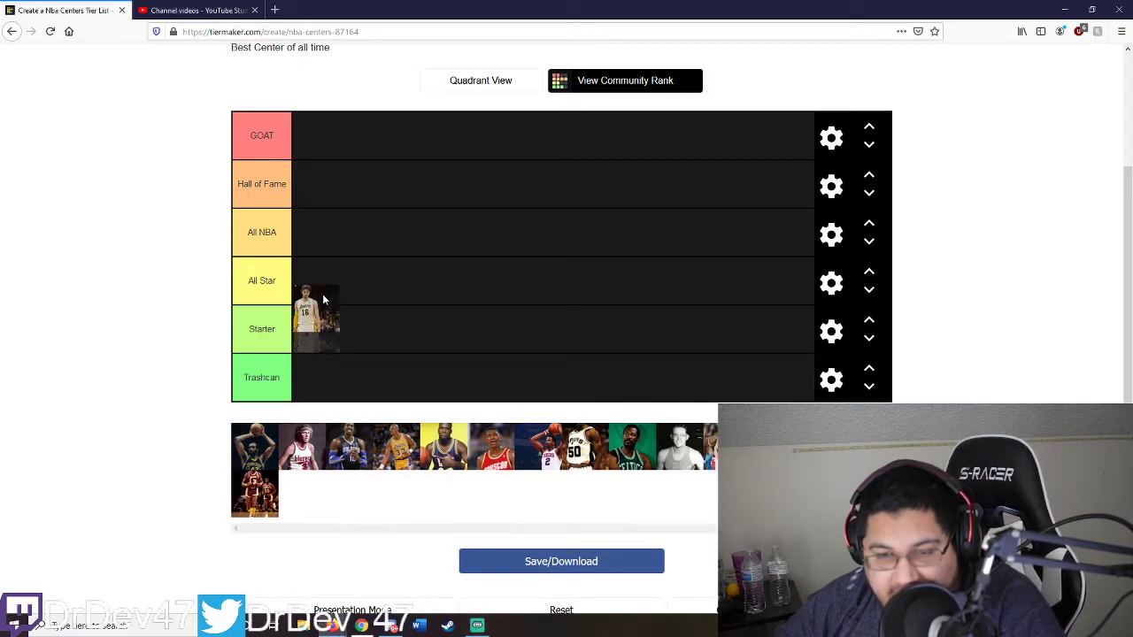
pyautogui.moveTo(317, 317); pyautogui.dragTo(317, 281)
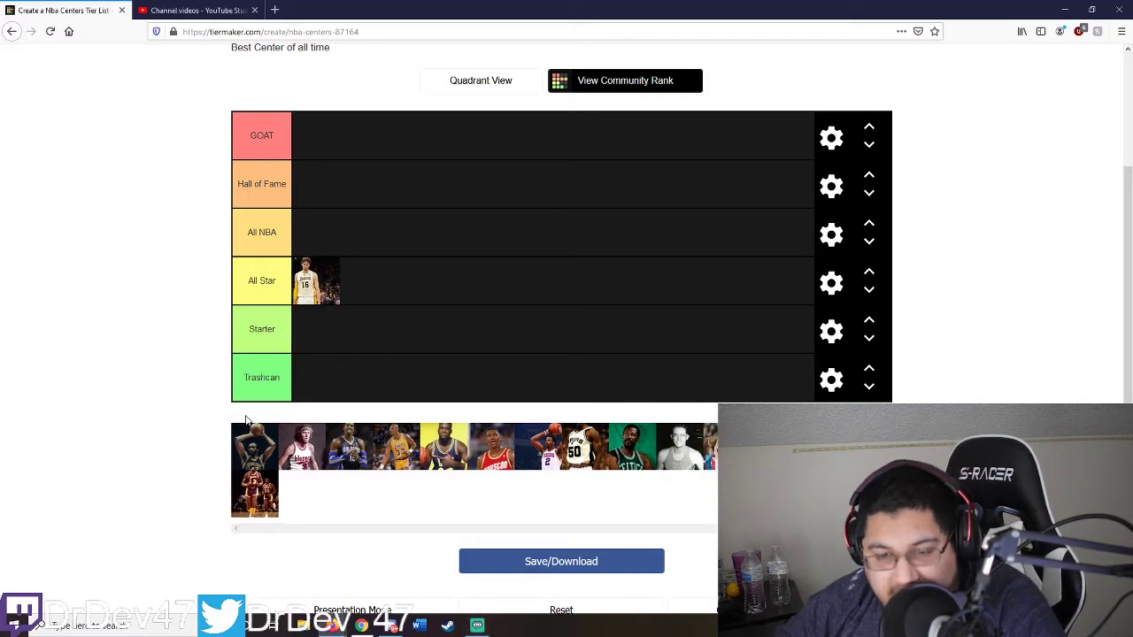
pyautogui.moveTo(254, 469); pyautogui.dragTo(336, 332)
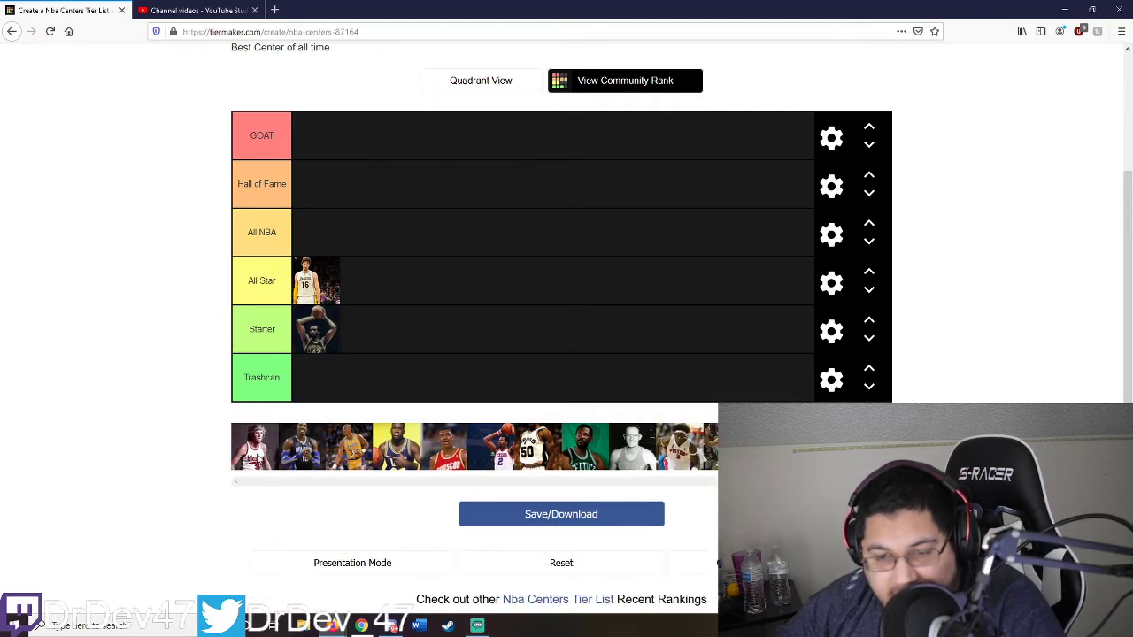
pyautogui.moveTo(257, 446); pyautogui.dragTo(377, 329)
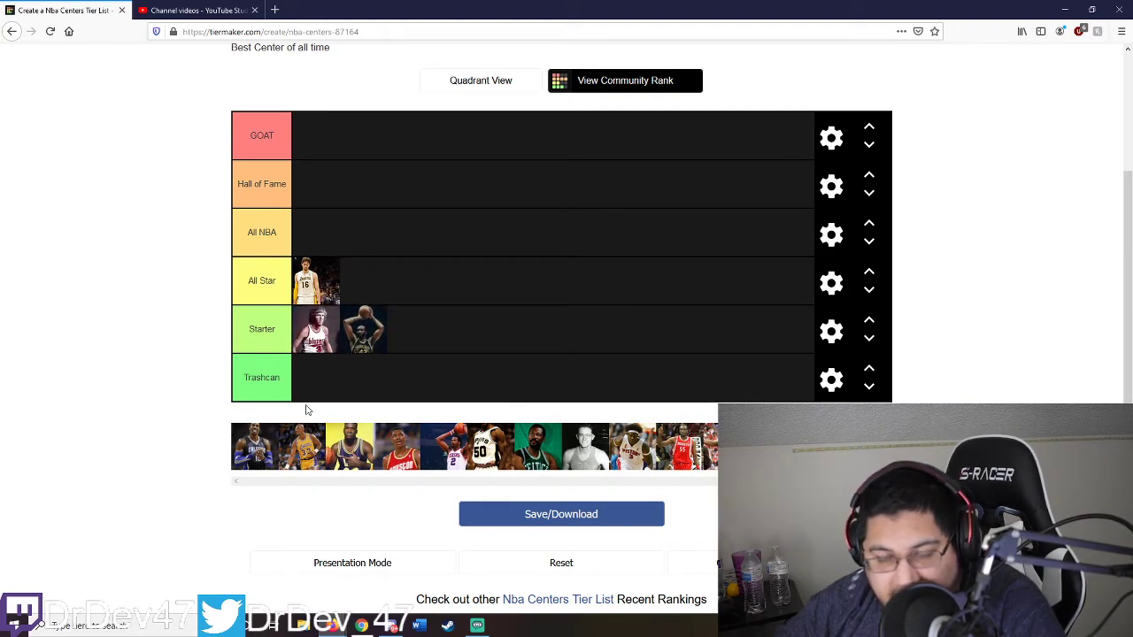
pyautogui.moveTo(170, 349)
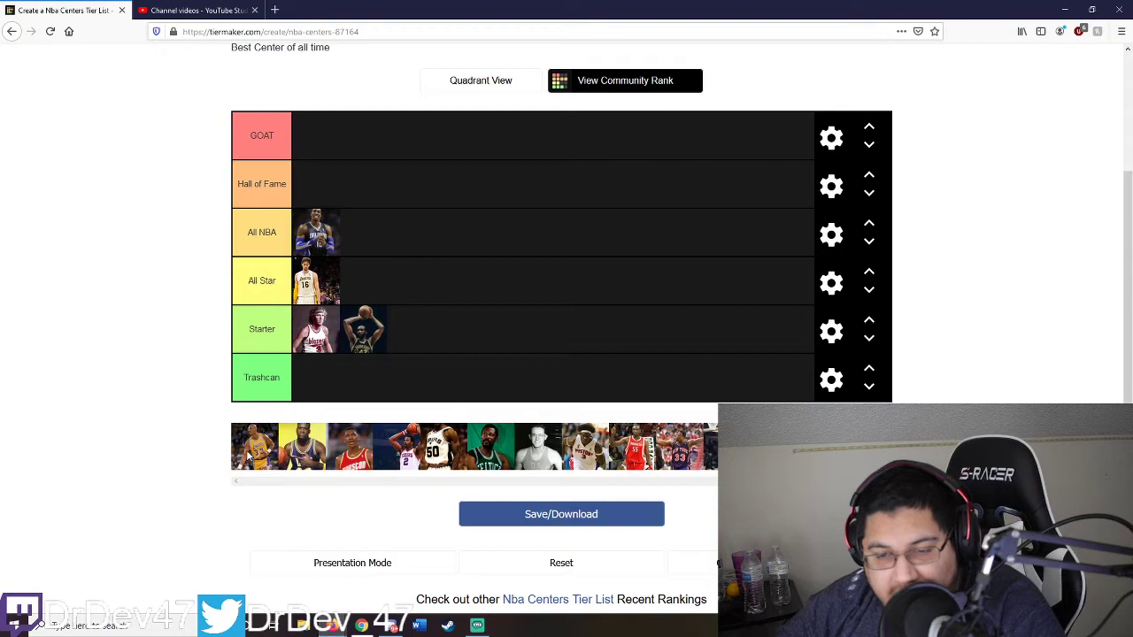
# Step: Move the yellow-jersey, #50, black-and-white photo and #33 players into Hall of Fame
pyautogui.moveTo(255, 445); pyautogui.dragTo(316, 184)
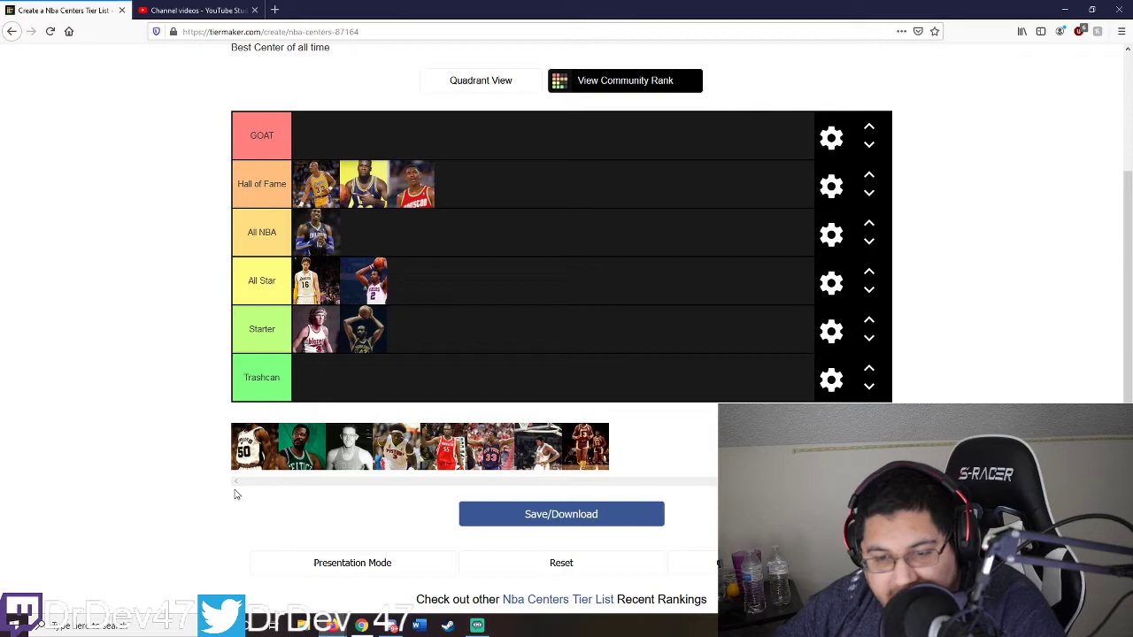
pyautogui.moveTo(245, 447); pyautogui.dragTo(451, 184)
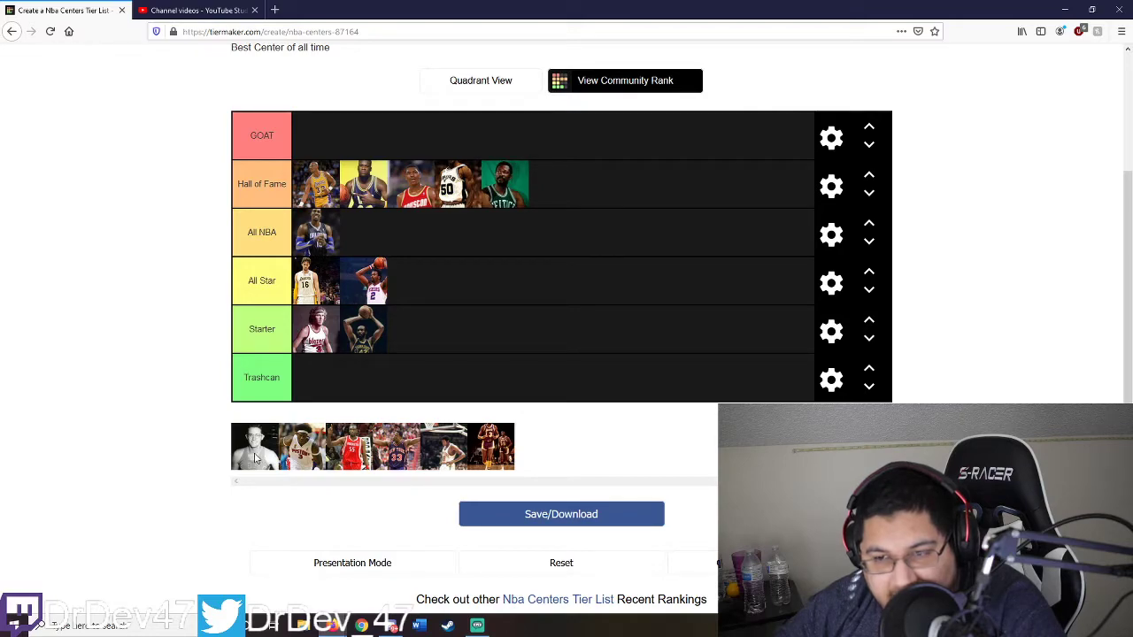
pyautogui.moveTo(257, 445); pyautogui.dragTo(553, 184)
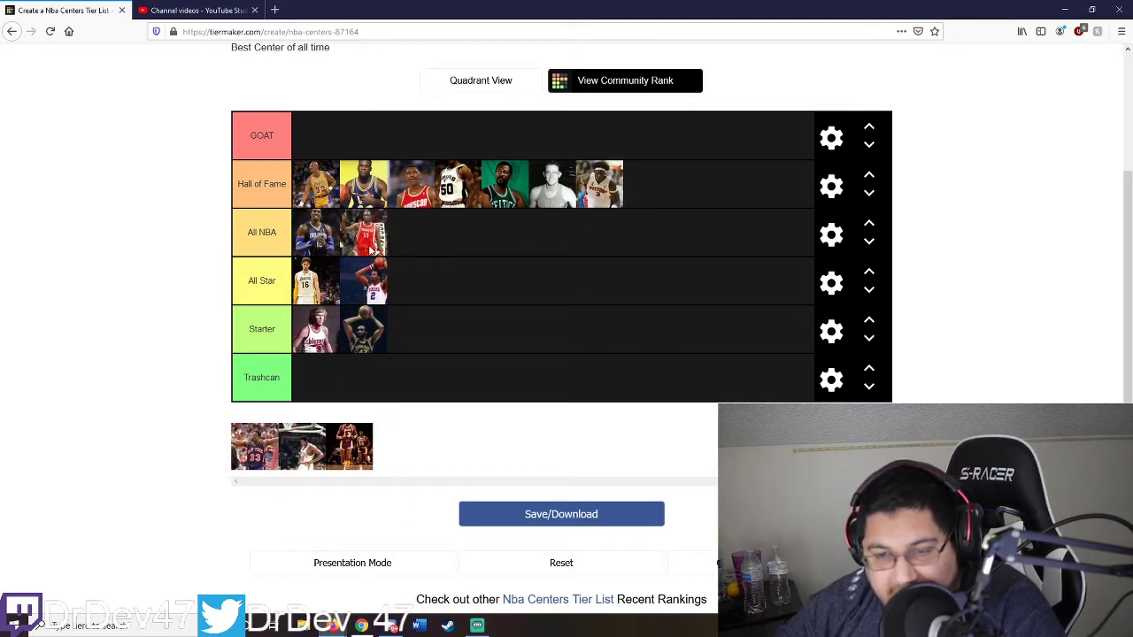
pyautogui.moveTo(350, 445); pyautogui.dragTo(651, 261)
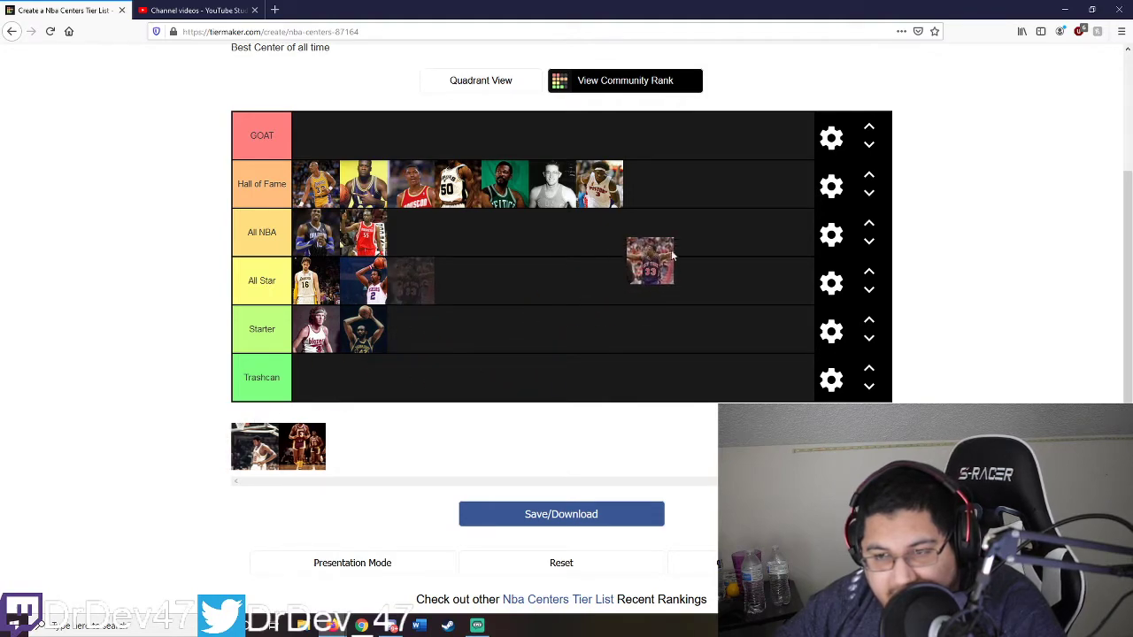
pyautogui.moveTo(650, 262); pyautogui.dragTo(648, 184)
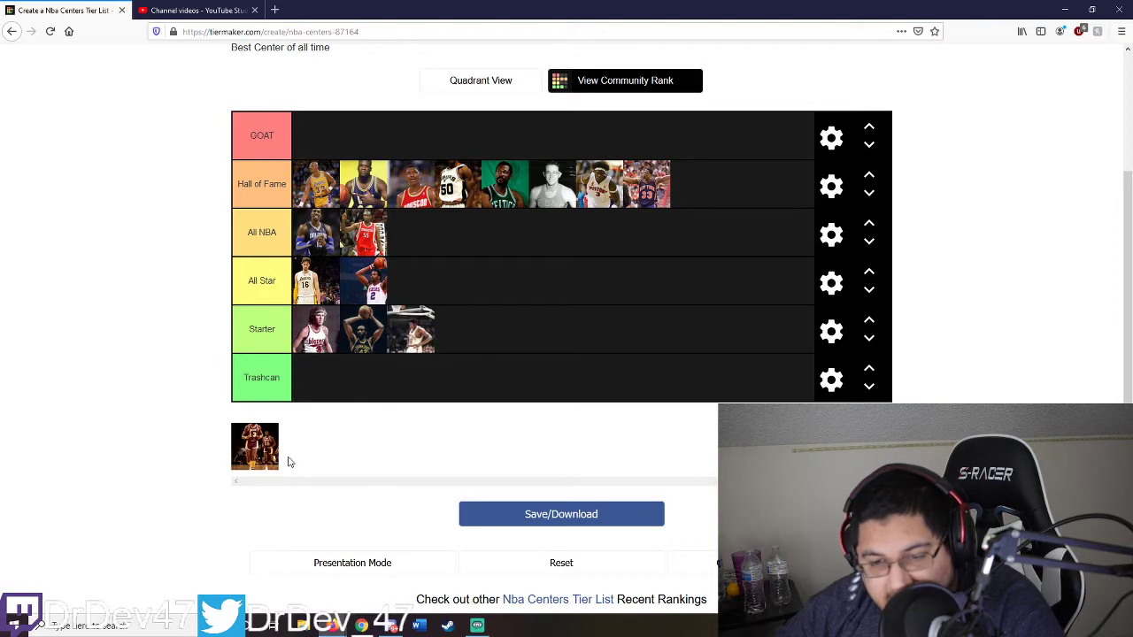
# Step: Move the last unsorted player from the pool into the GOAT tier
pyautogui.moveTo(255, 447); pyautogui.dragTo(347, 133)
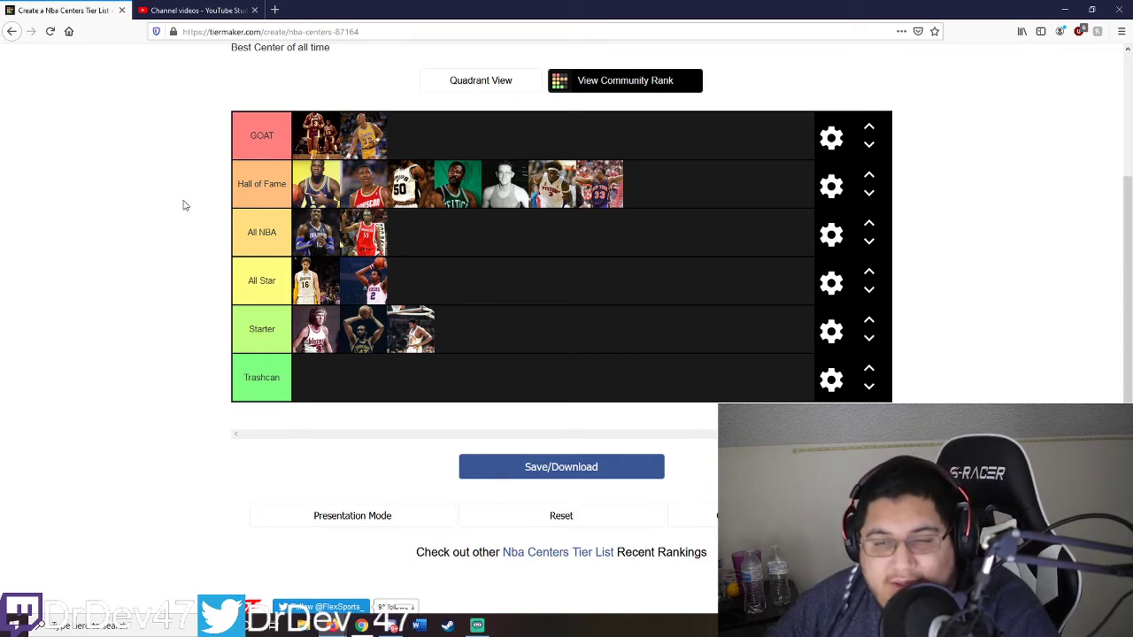
pyautogui.moveTo(166, 189)
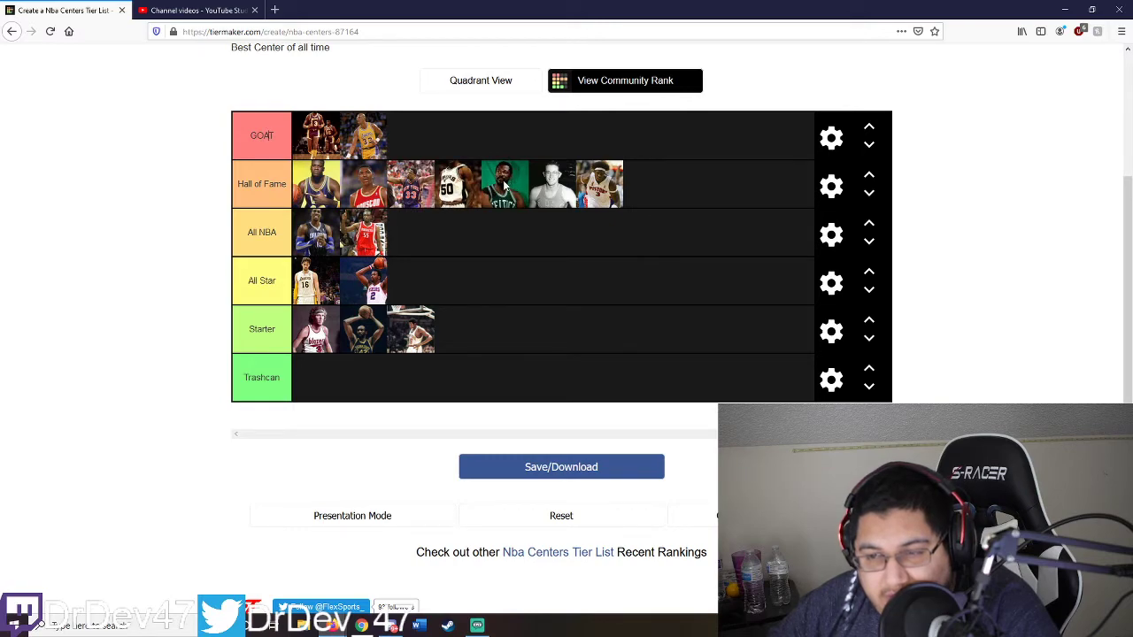
pyautogui.moveTo(345, 186)
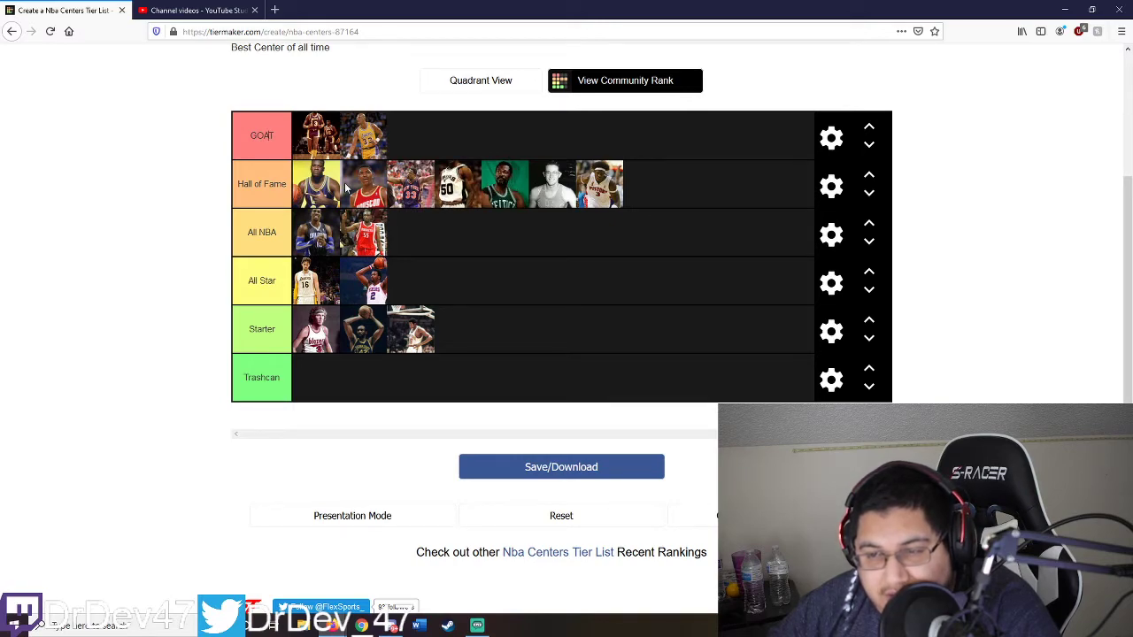
pyautogui.moveTo(521, 184)
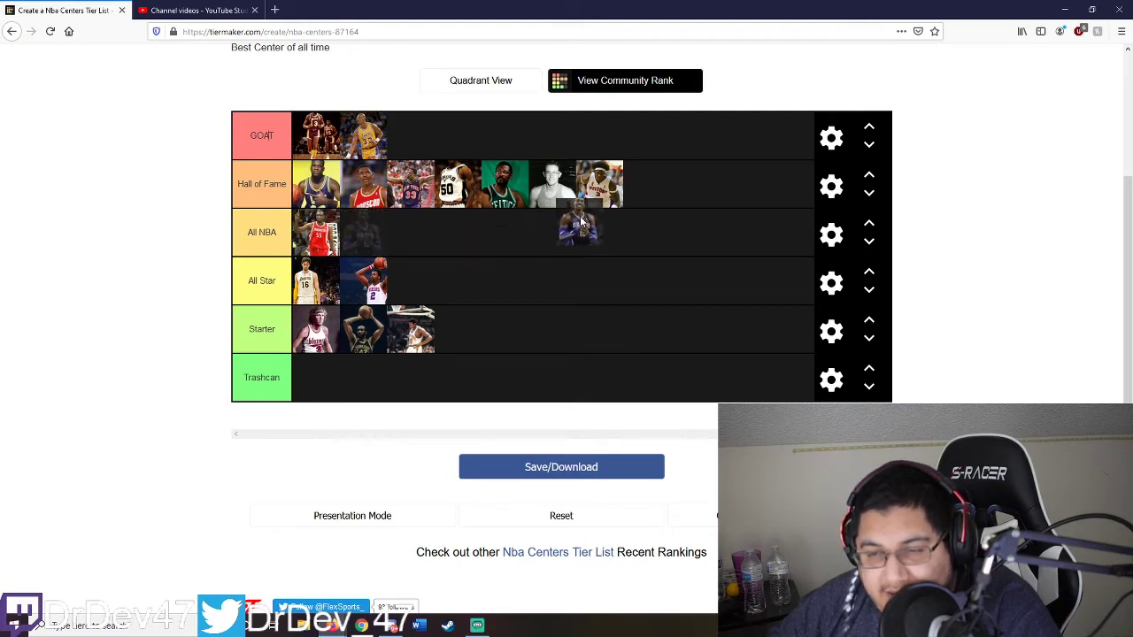
# Step: Move the blue-jersey player from All NBA into the middle of Hall of Fame
pyautogui.moveTo(580, 232); pyautogui.dragTo(509, 184)
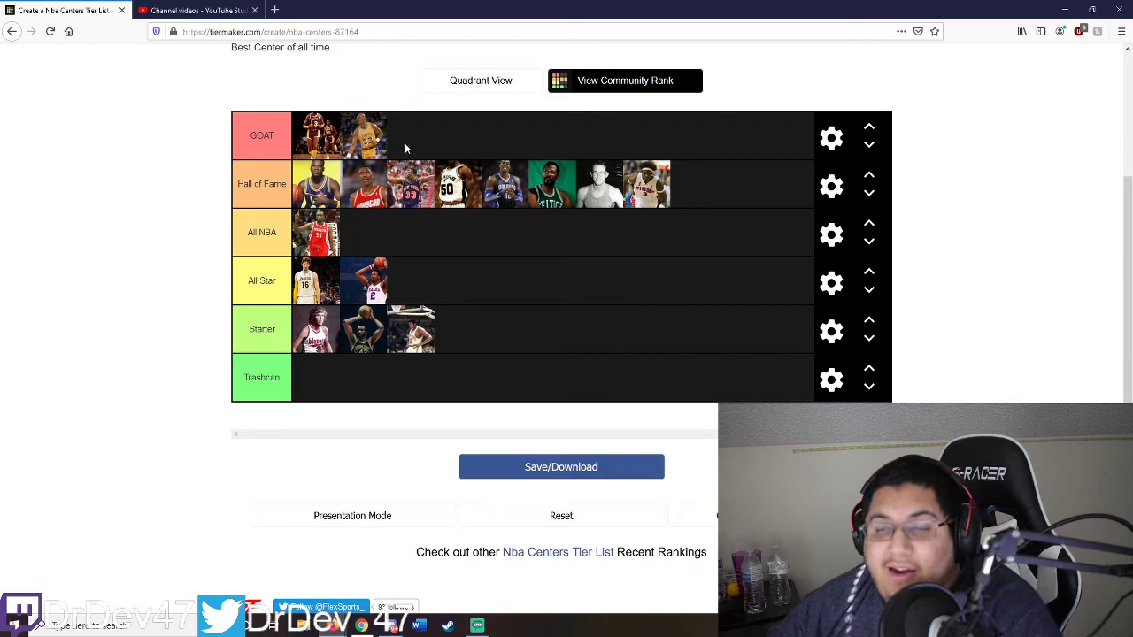
pyautogui.moveTo(395, 154)
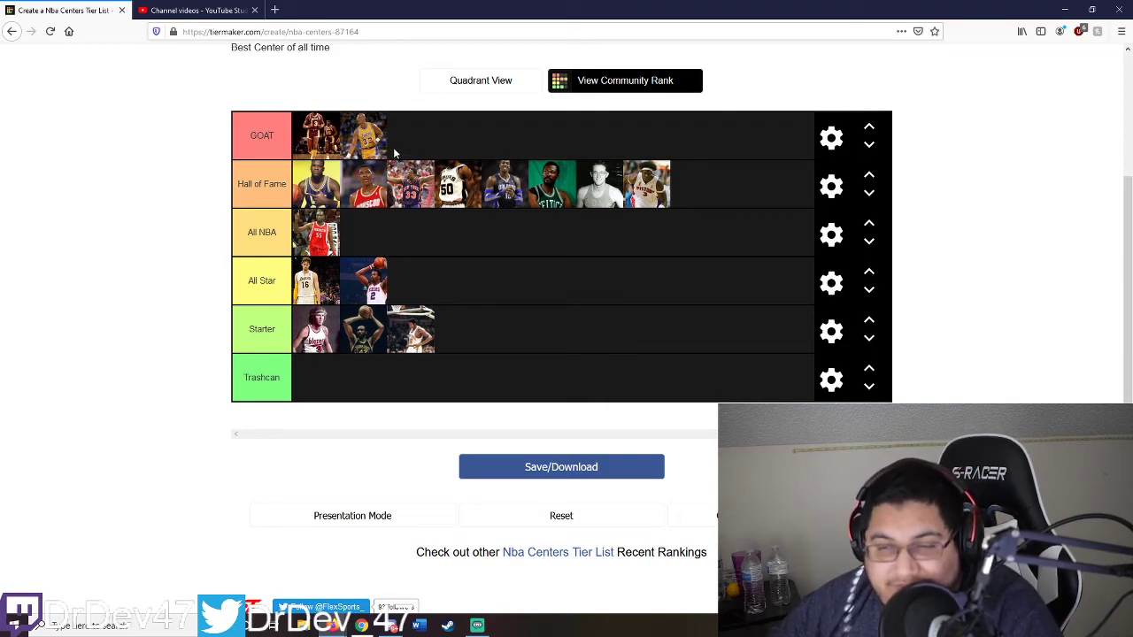